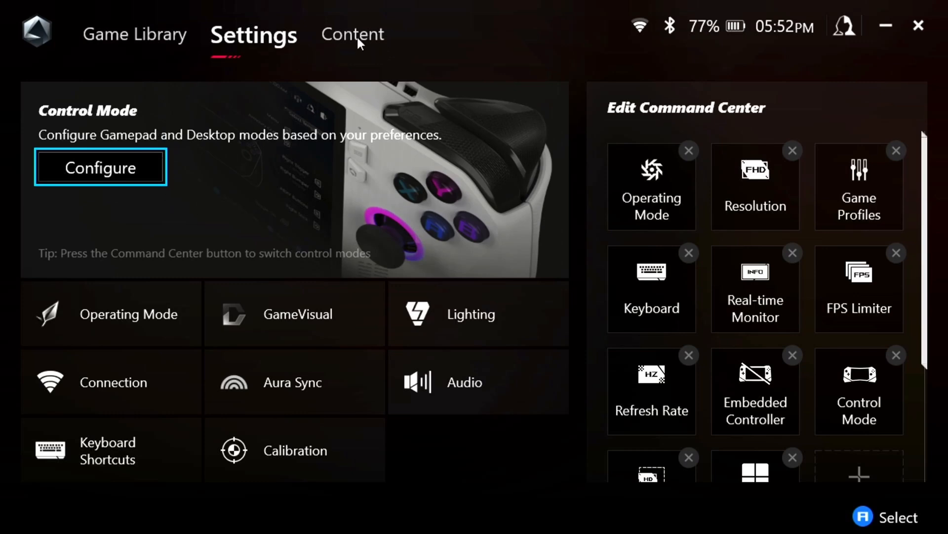
# Go to the Content section and open the Update Center.
pyautogui.click(353, 34)
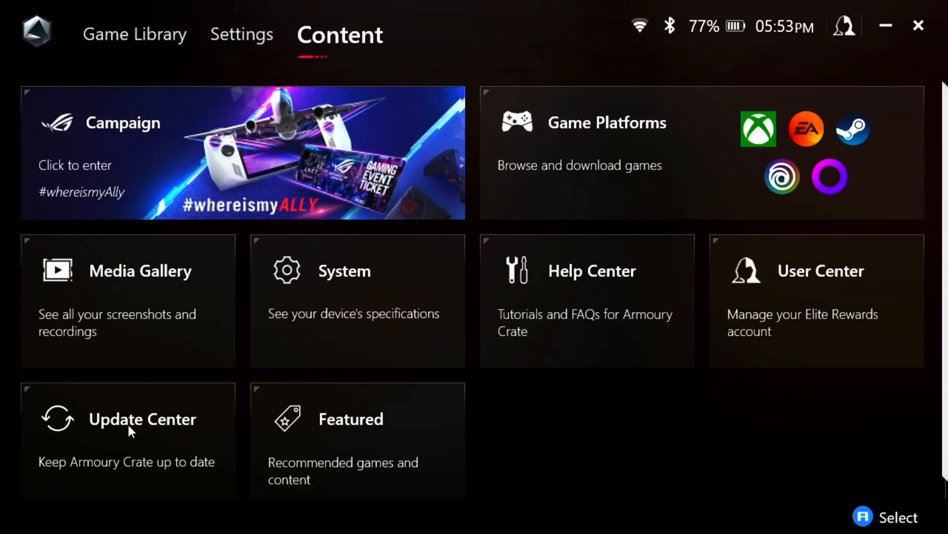
pyautogui.click(128, 419)
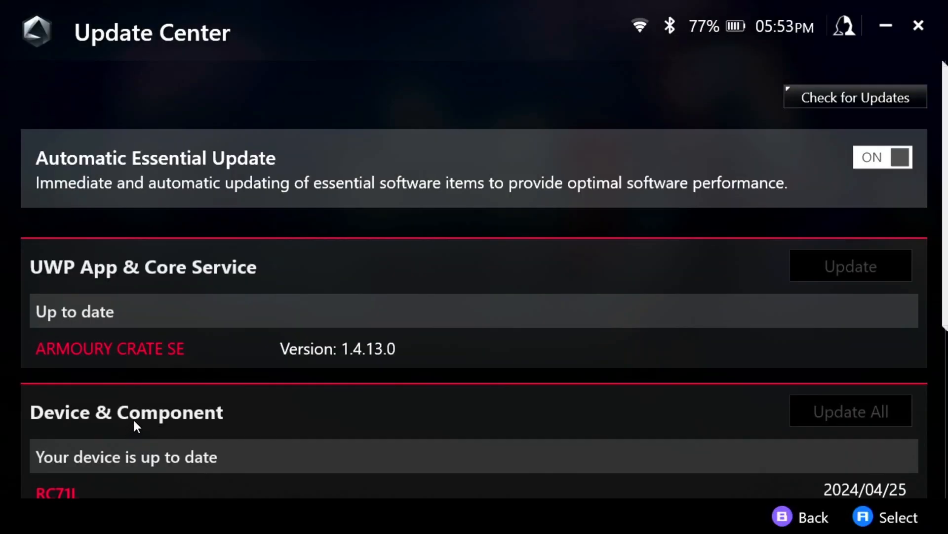
pyautogui.moveTo(856, 98)
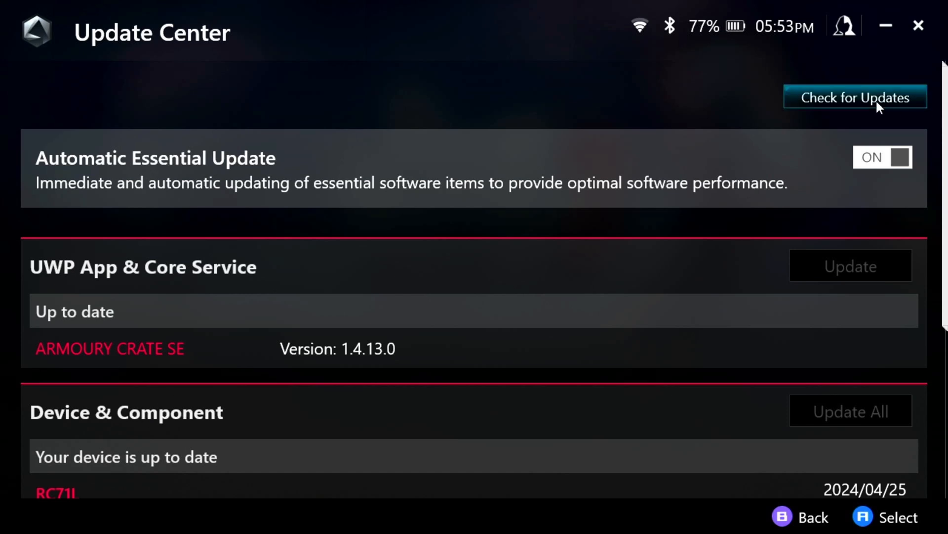
# Run an update check so the RC71L BIOS 338 update appears under Device & Component.
pyautogui.click(856, 98)
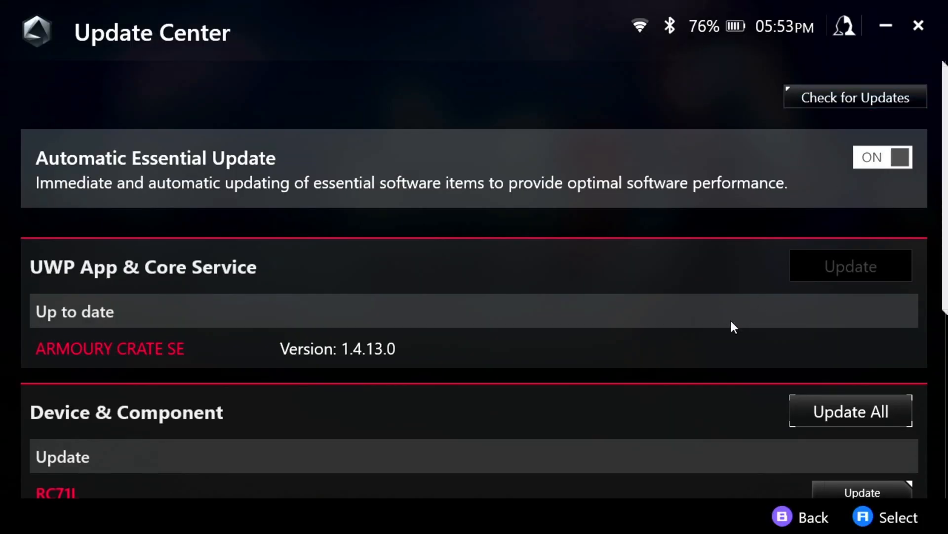
pyautogui.scroll(-3)
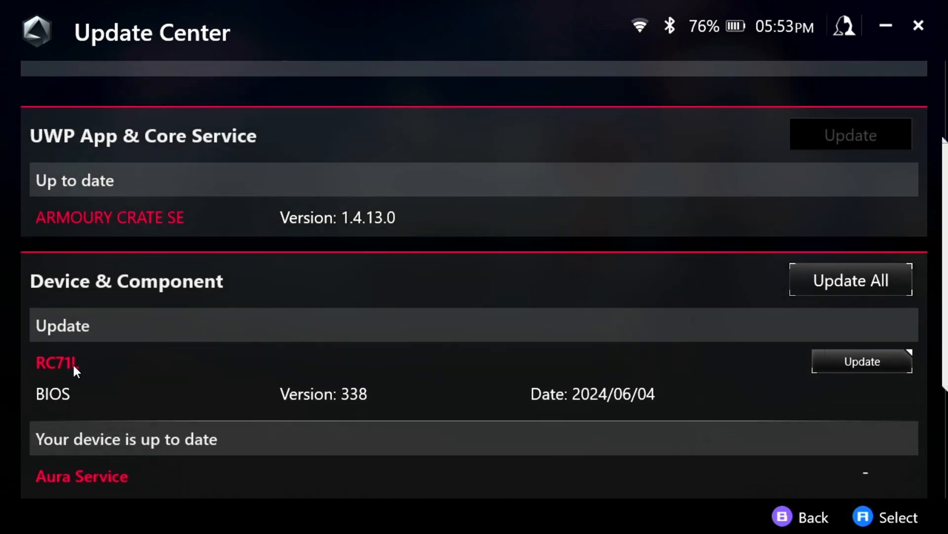
pyautogui.moveTo(437, 382)
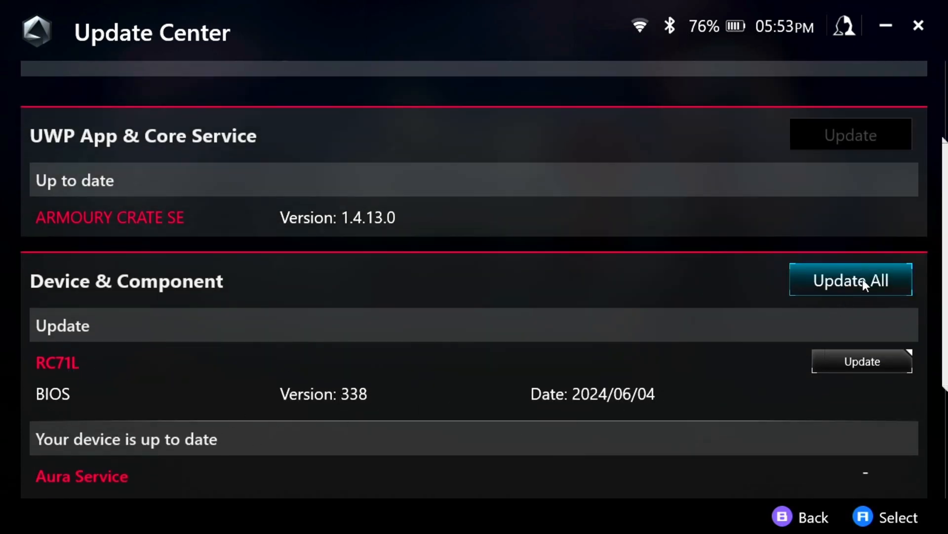
# Download the BIOS 338 update, accept the power source warning, and install it.
pyautogui.click(851, 280)
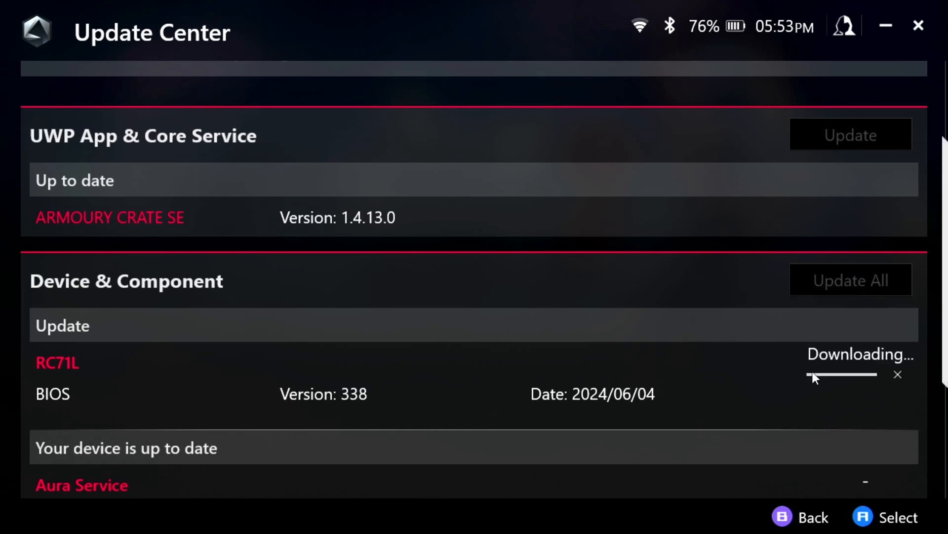
pyautogui.moveTo(887, 410)
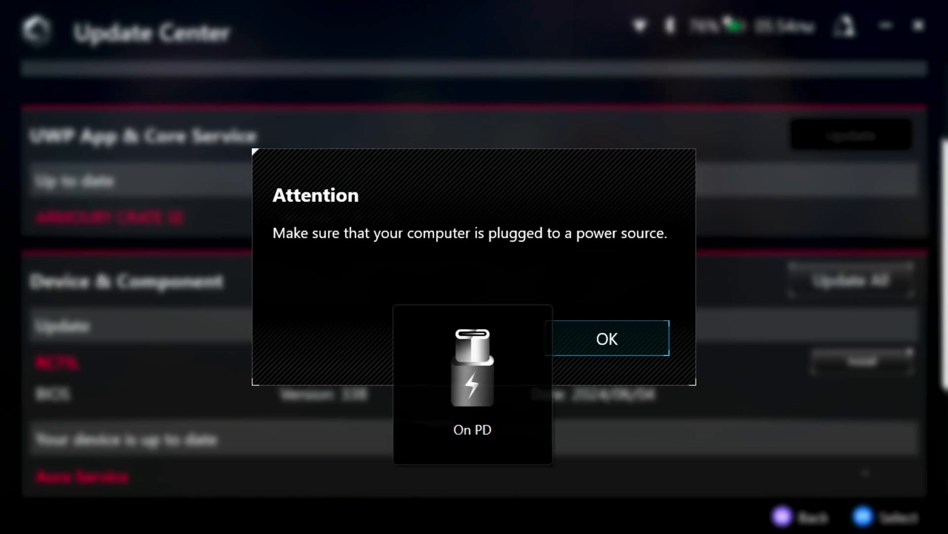
pyautogui.click(606, 338)
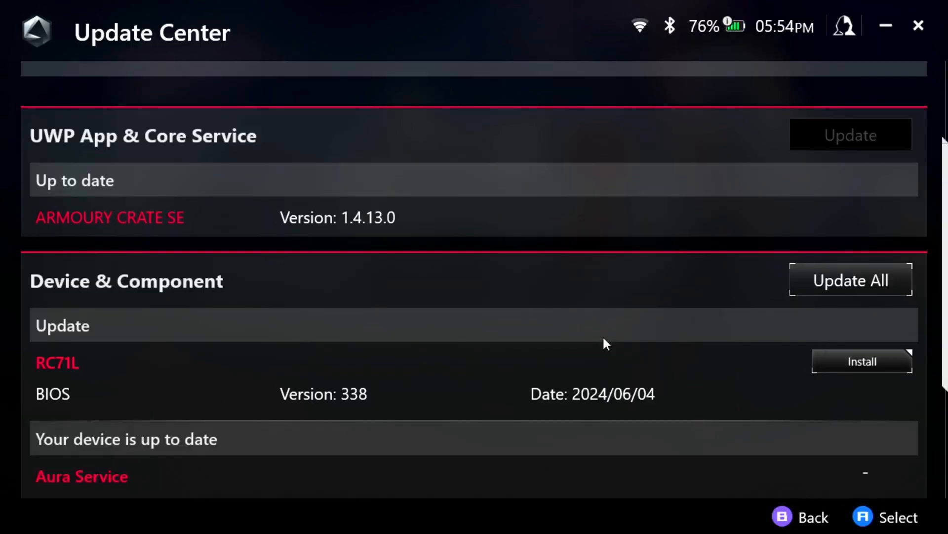
pyautogui.click(862, 362)
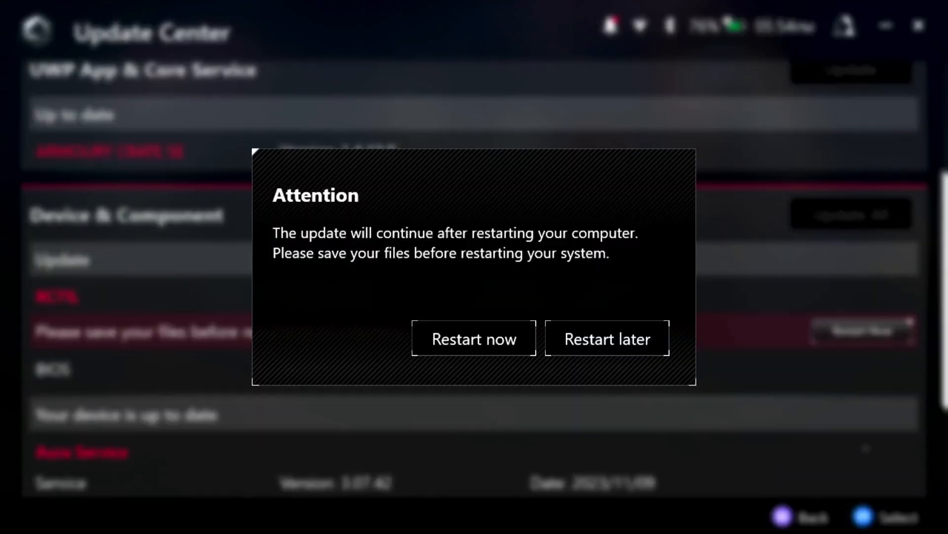
# Restart now so EZ Flash continues the BIOS update from 337 to 338.
pyautogui.click(474, 338)
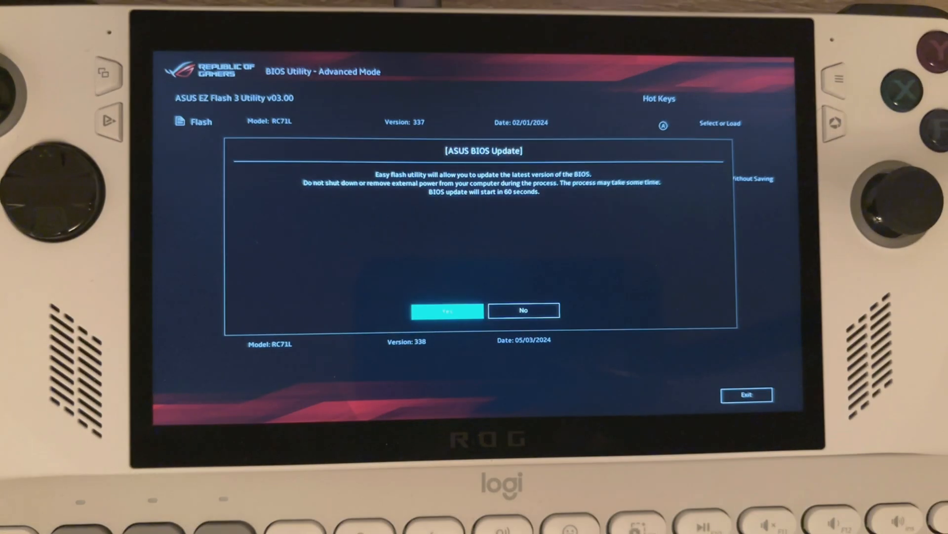
pyautogui.click(447, 310)
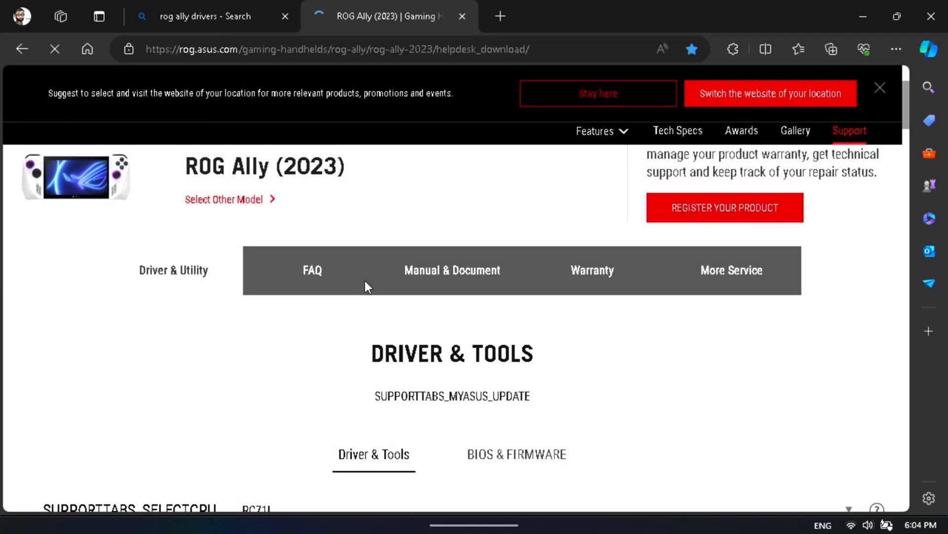
# Browse BIOS & Firmware then Driver & Tools for RC71L on Windows 11 64-bit.
pyautogui.click(516, 454)
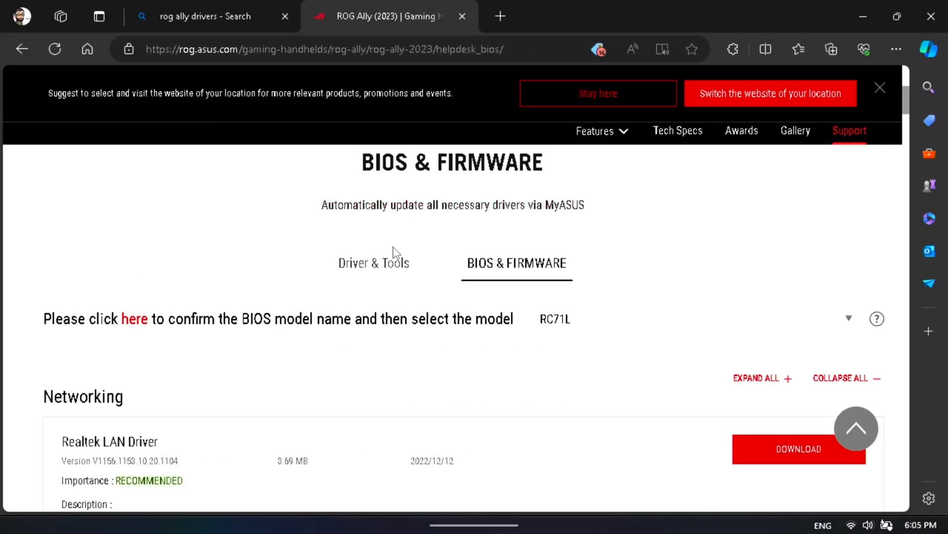
pyautogui.click(373, 263)
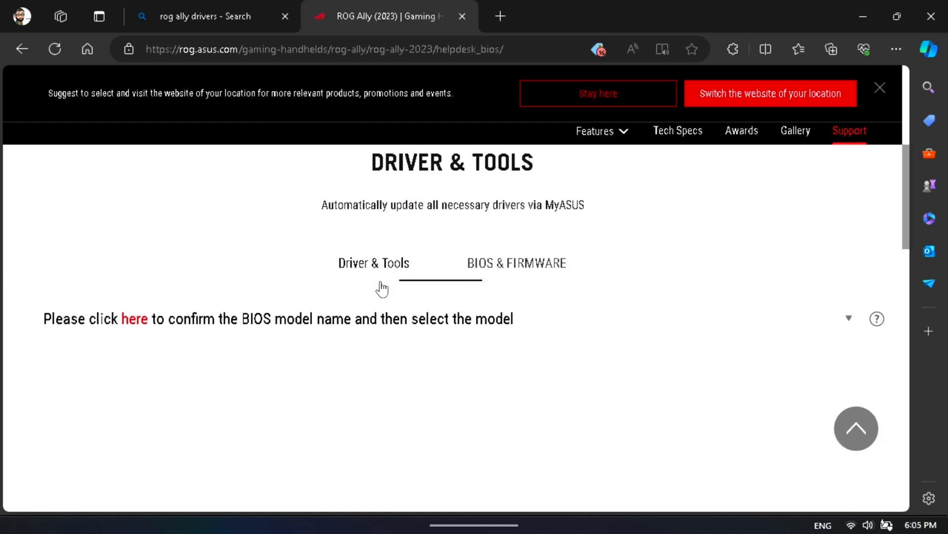
pyautogui.click(517, 263)
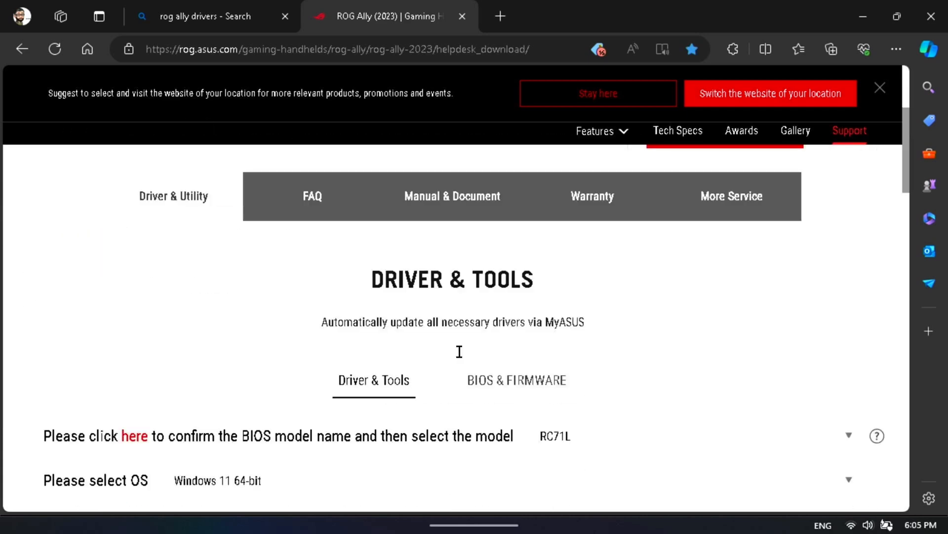
# Scroll to the BIOS Update for Windows 338 entry and its fan-curve release notes.
pyautogui.scroll(-3)
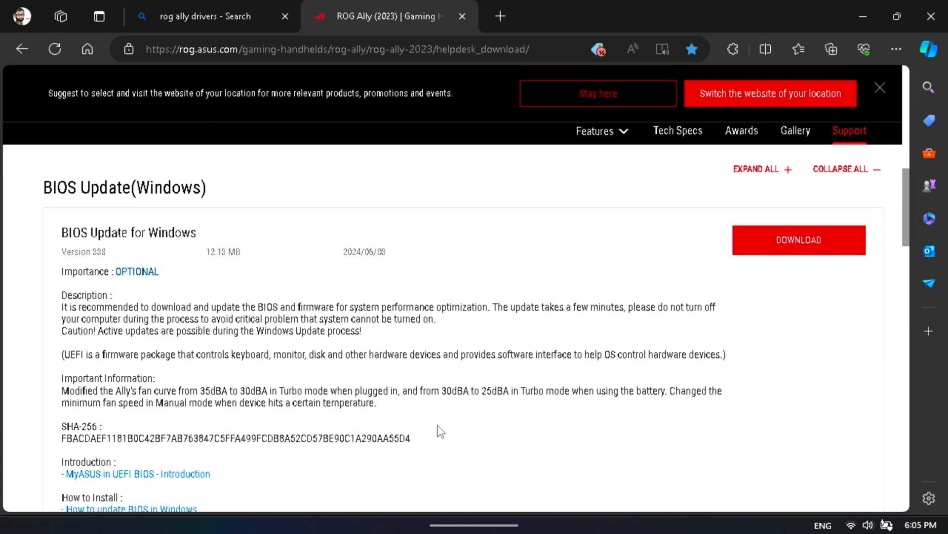
pyautogui.scroll(-3)
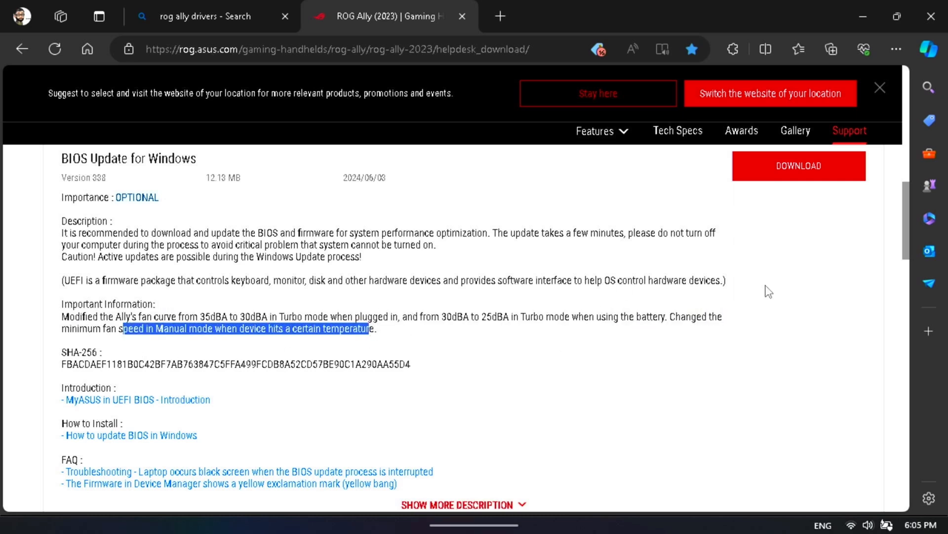
pyautogui.moveTo(794, 299)
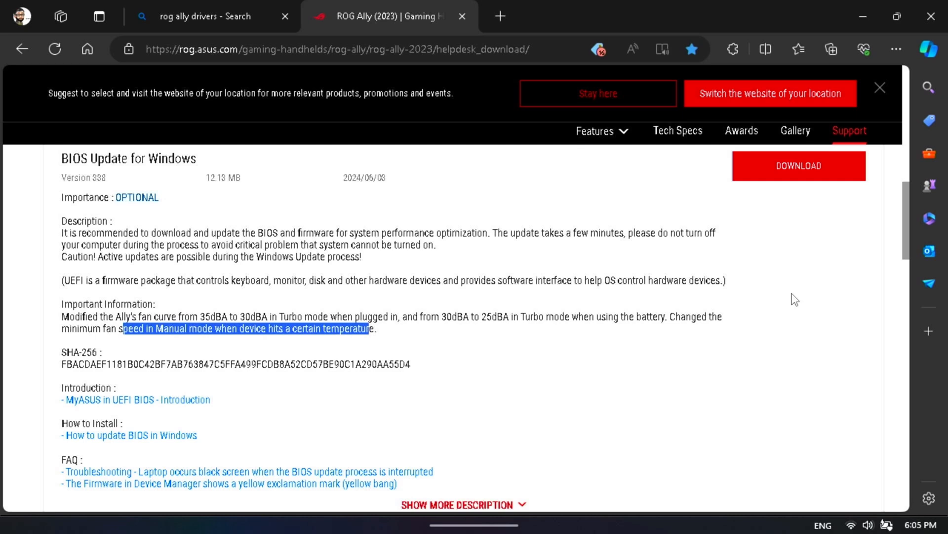